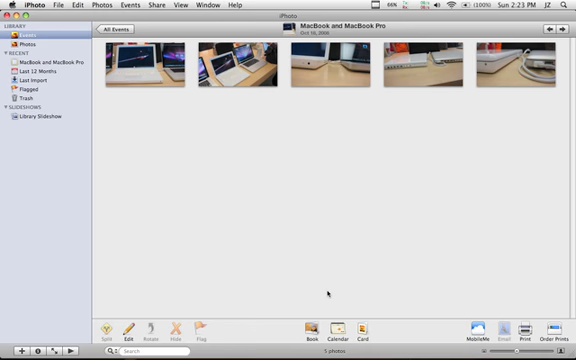
pyautogui.moveTo(256, 120)
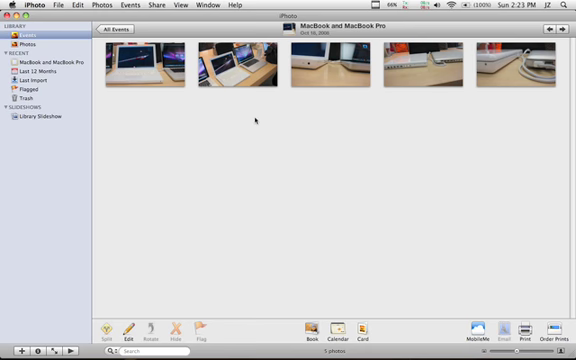